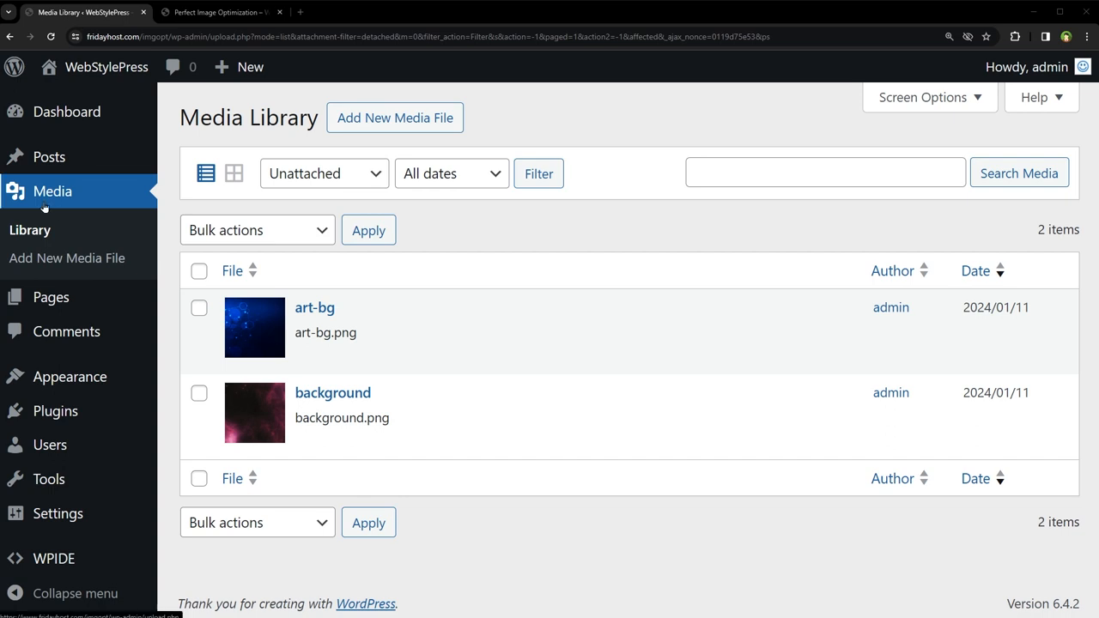
Step: Switch the Media Library filter from Unattached to All media items, showing all three files
left_click(323, 173)
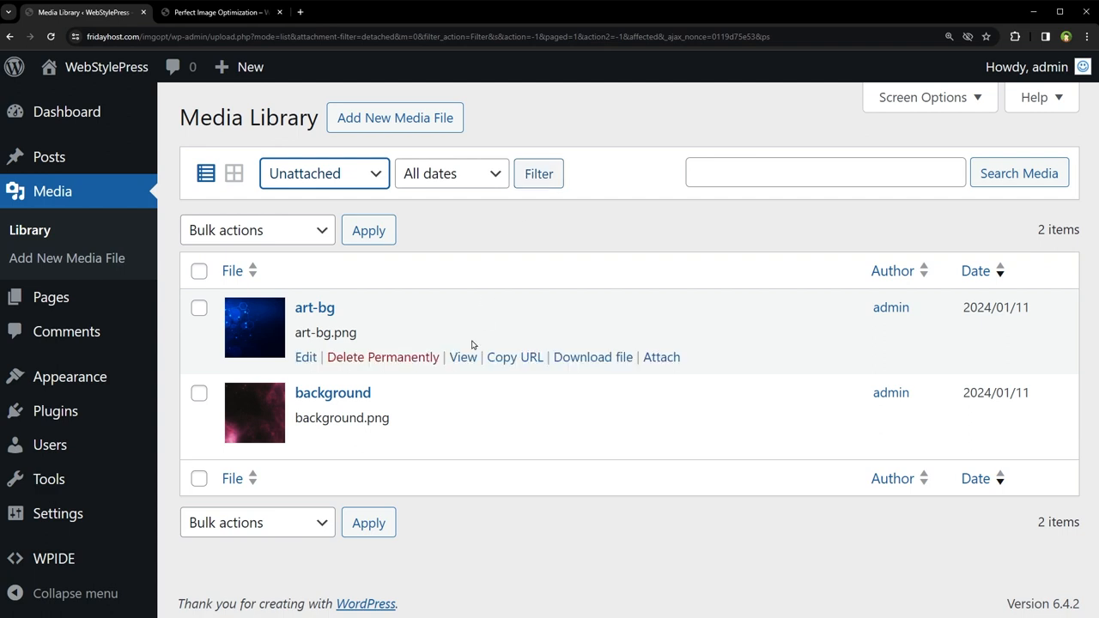
mouse_move(498, 318)
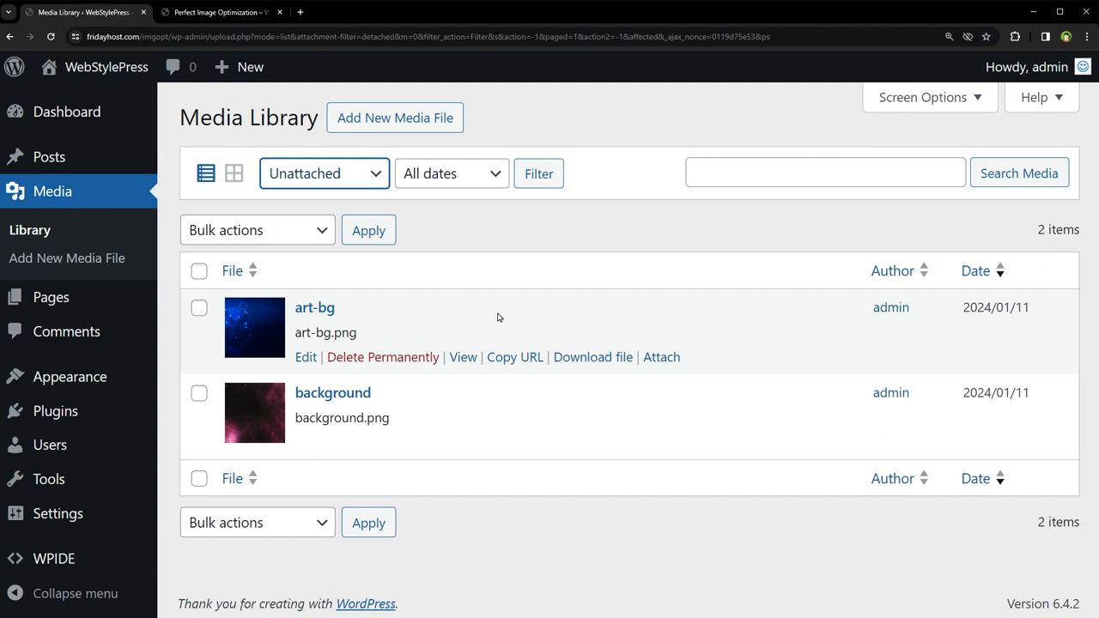
mouse_move(244, 10)
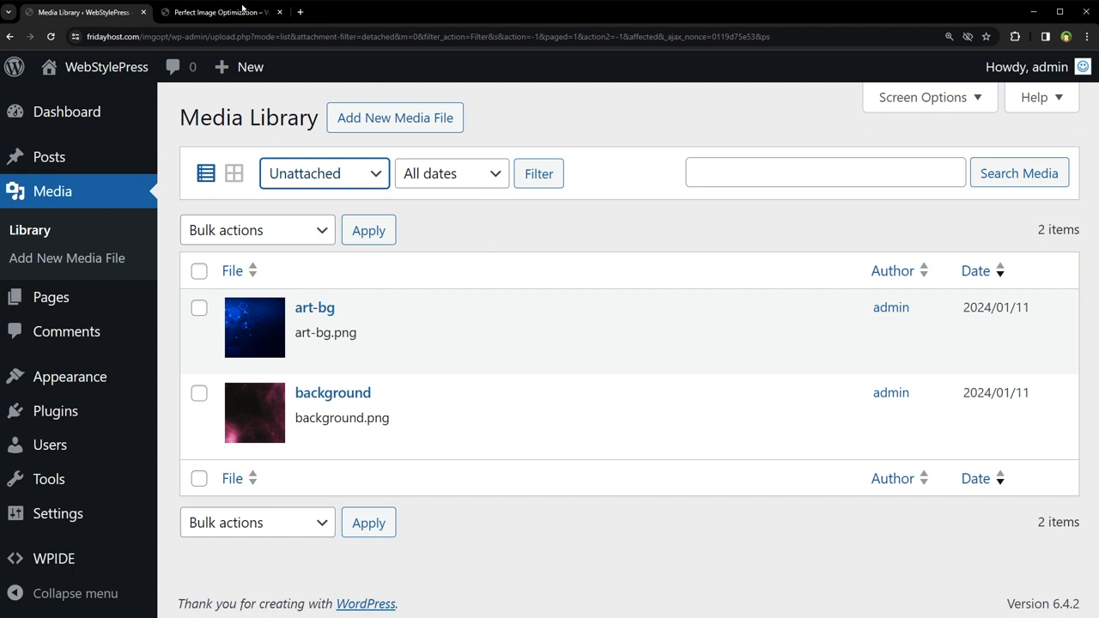
left_click(220, 12)
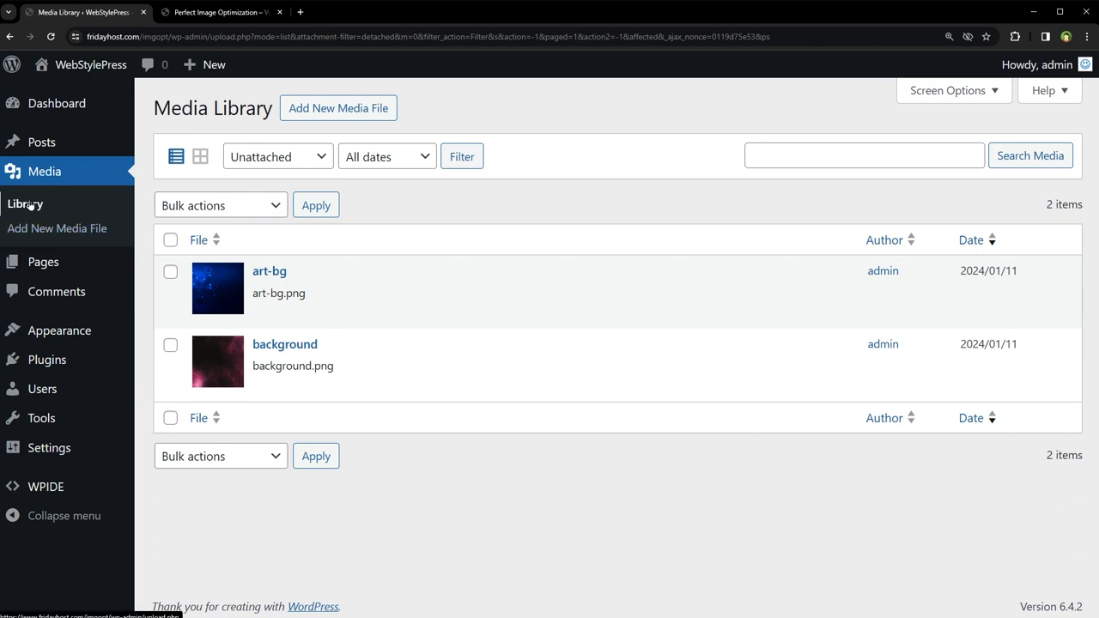
left_click(276, 156)
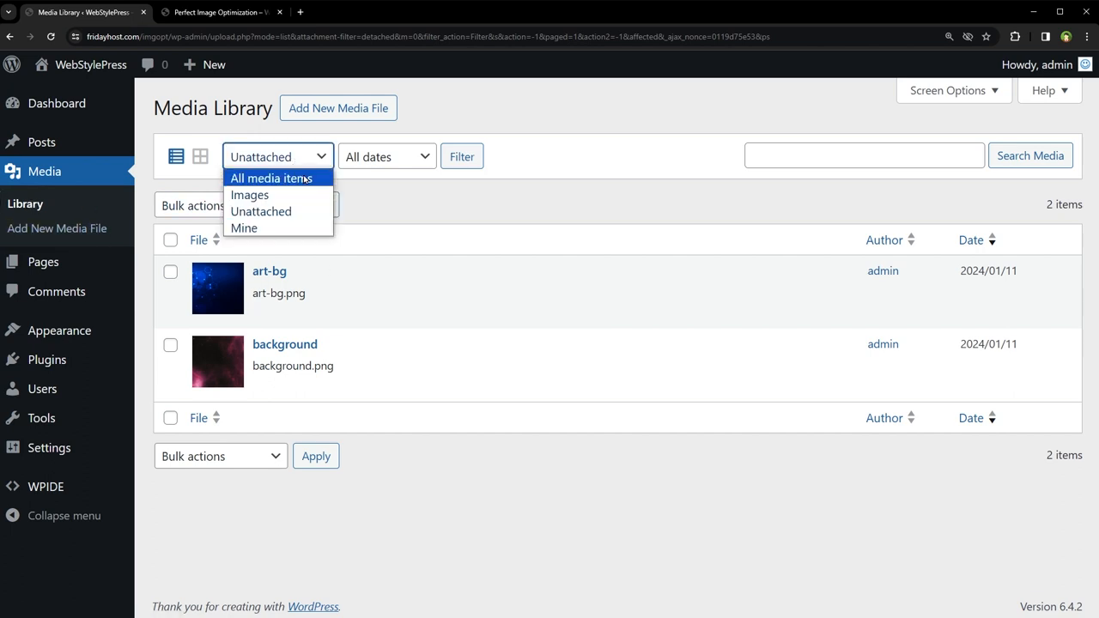
left_click(271, 177)
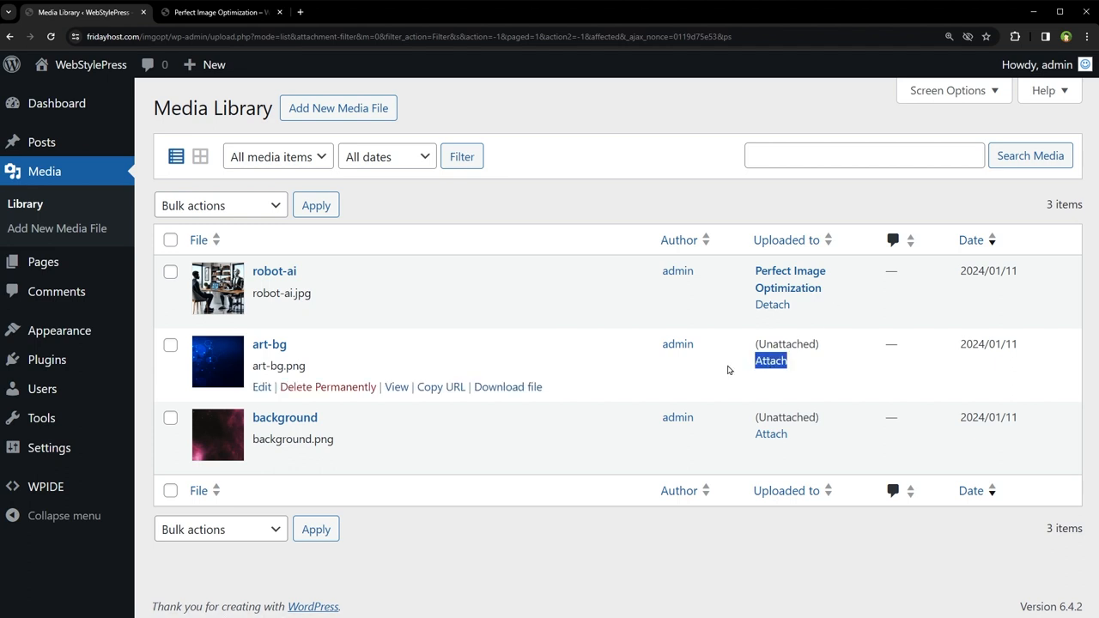
mouse_move(729, 317)
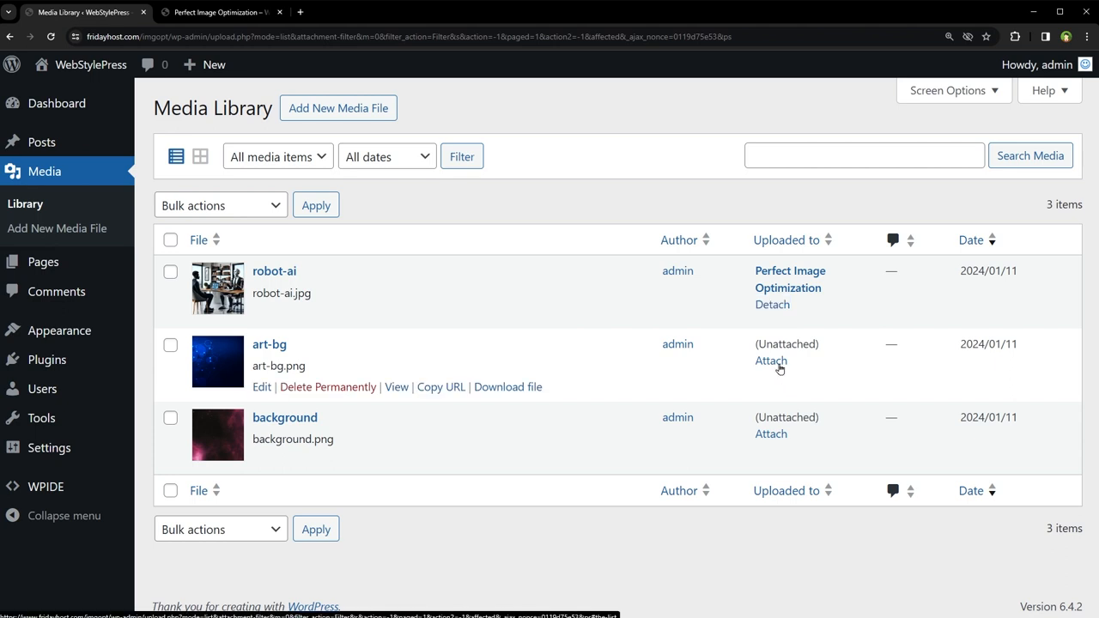
Step: Attach art-bg to the Perfect Image Optimization post
left_click(769, 360)
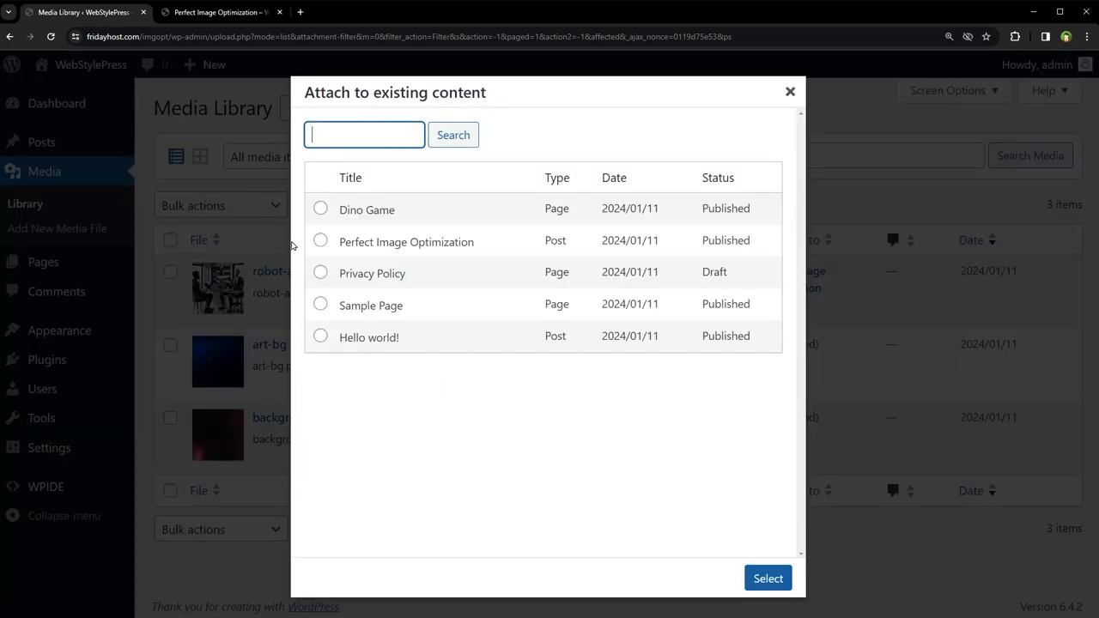
left_click(319, 241)
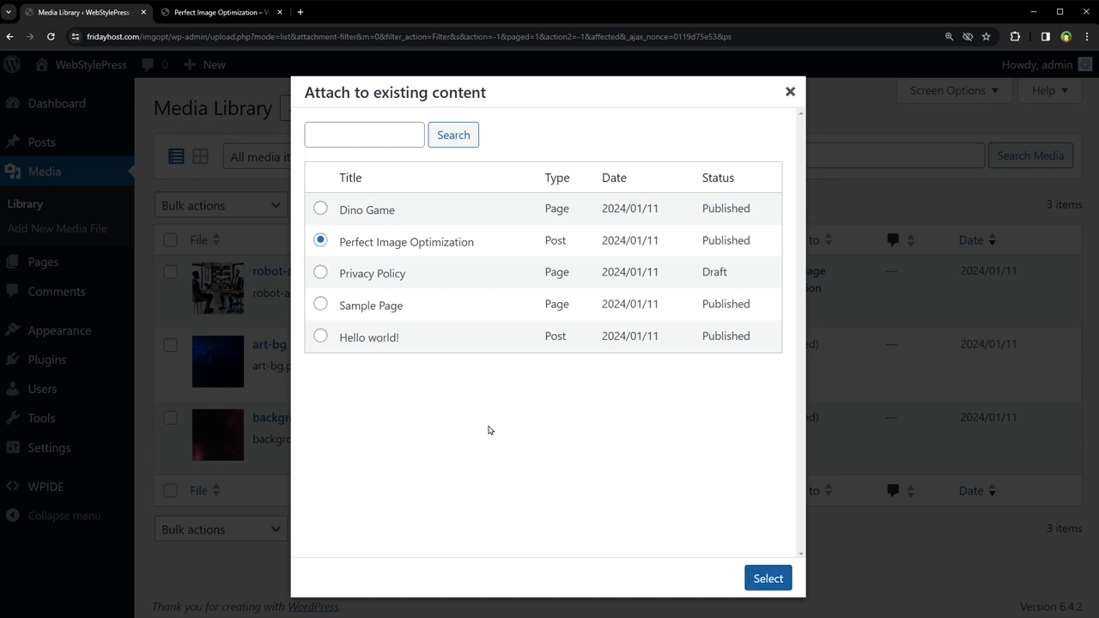
mouse_move(388, 287)
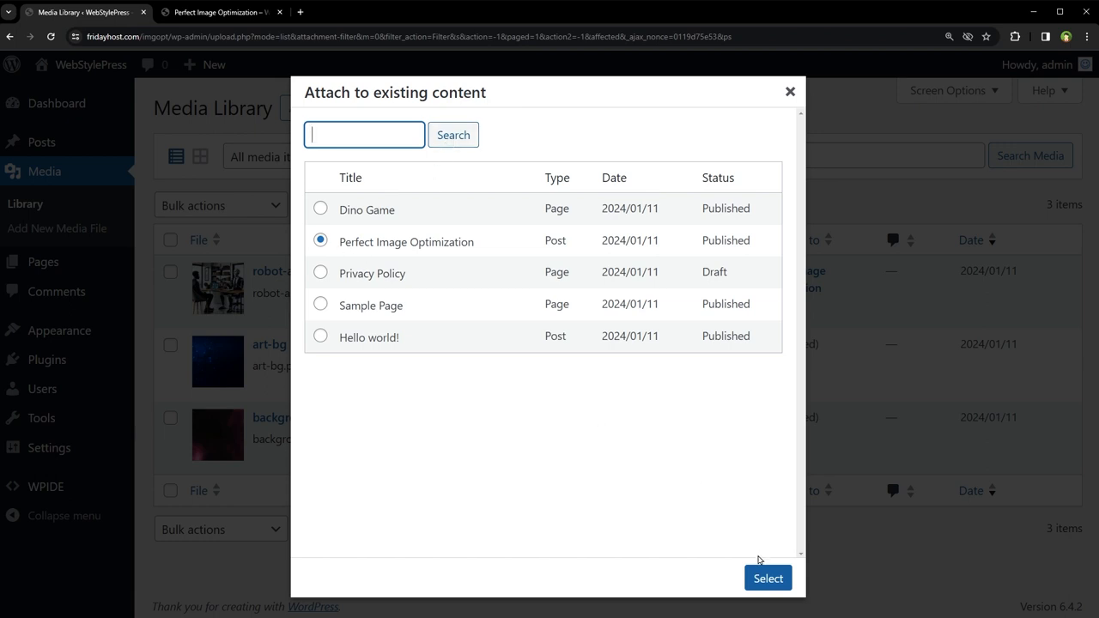
left_click(766, 578)
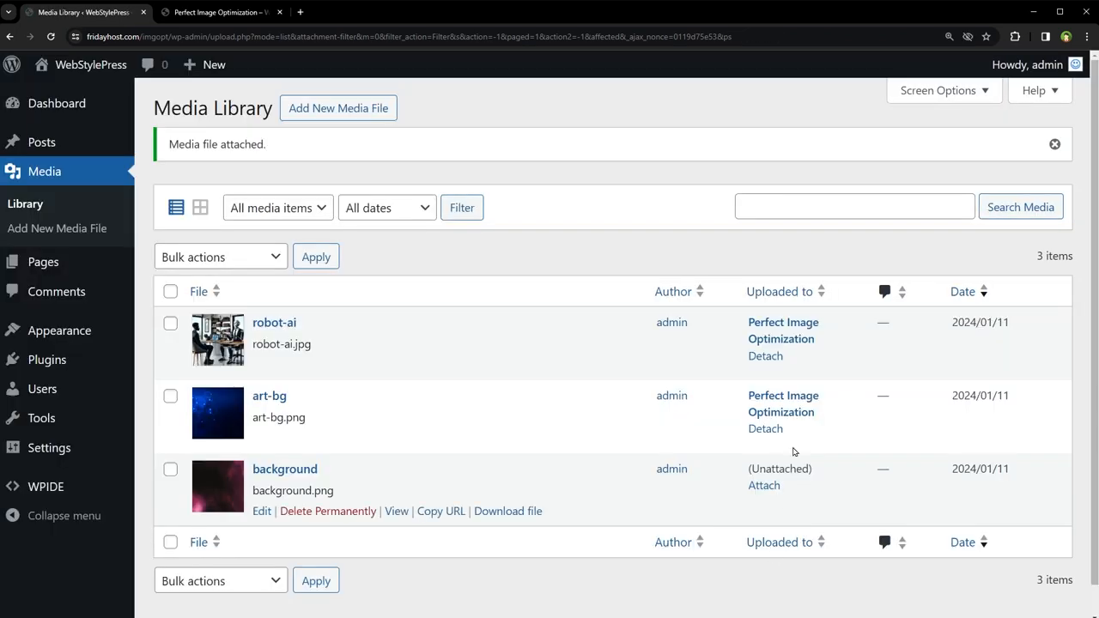
mouse_move(749, 440)
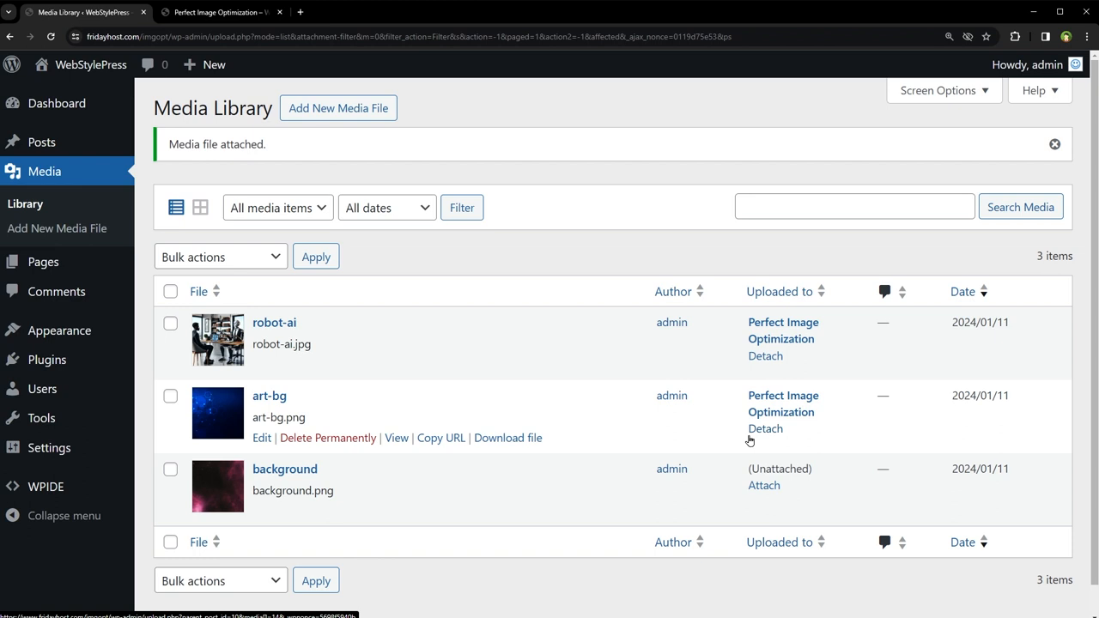
Step: Attach background to the Perfect Image Optimization post
left_click(763, 484)
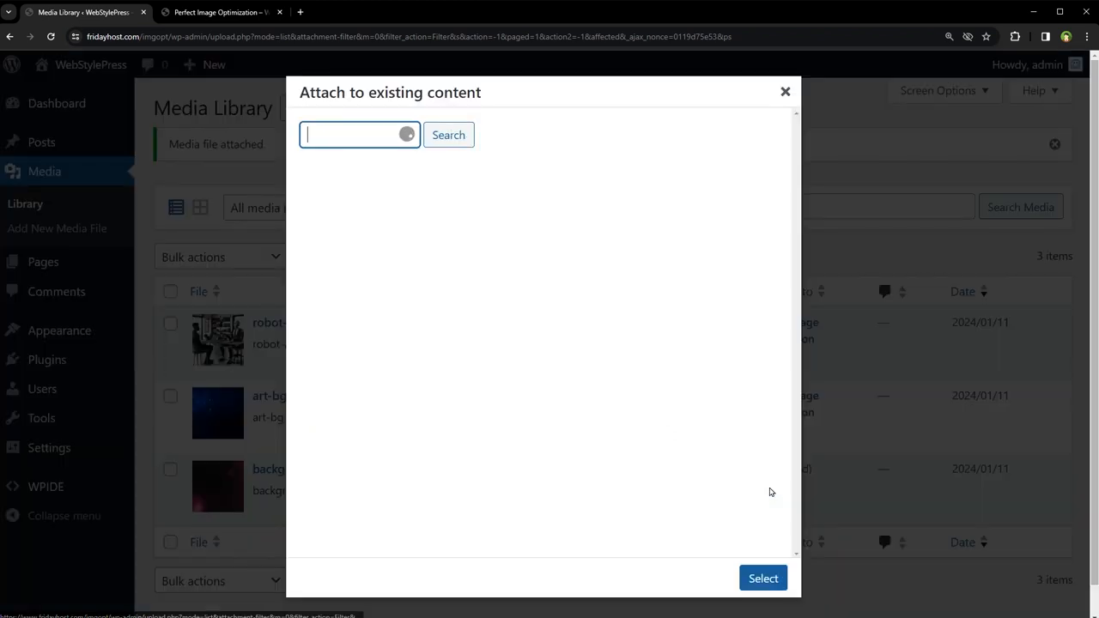
left_click(447, 134)
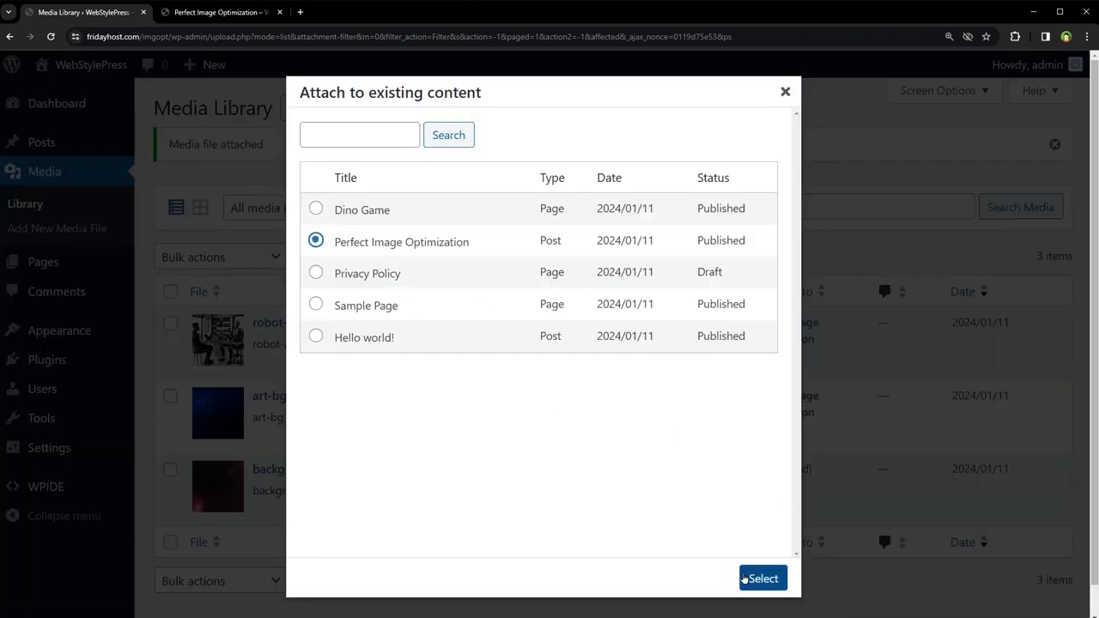
left_click(763, 577)
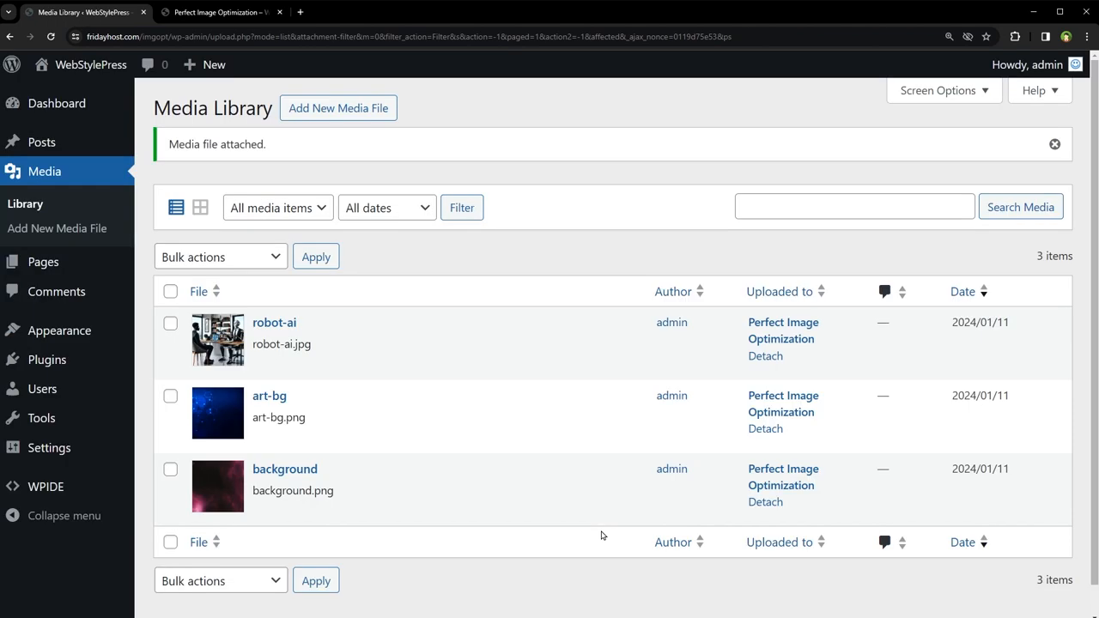
mouse_move(275, 340)
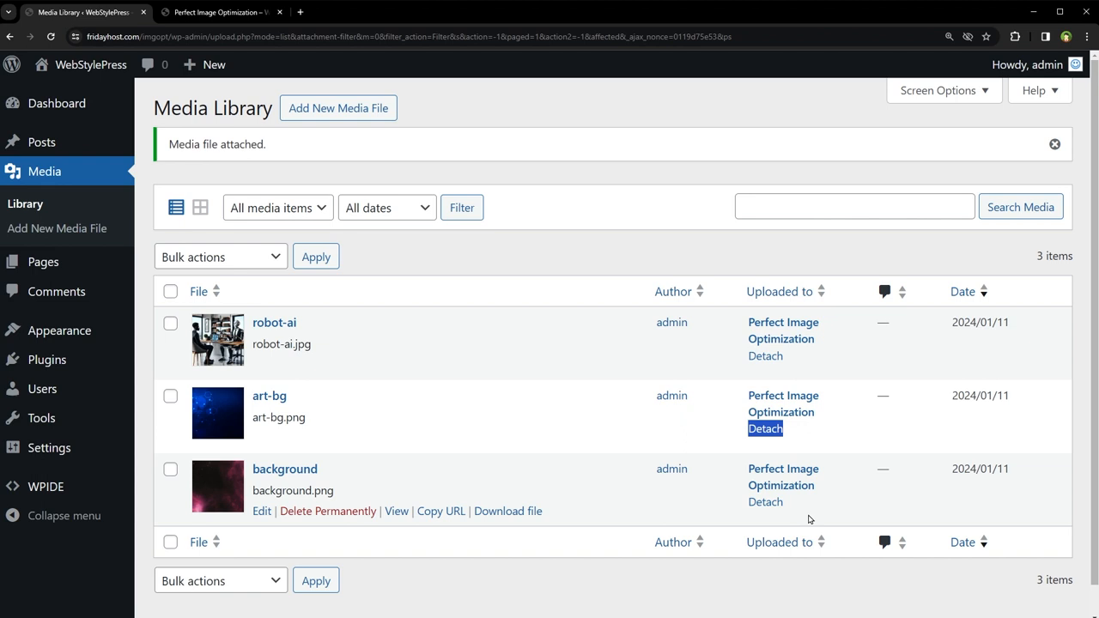
mouse_move(735, 515)
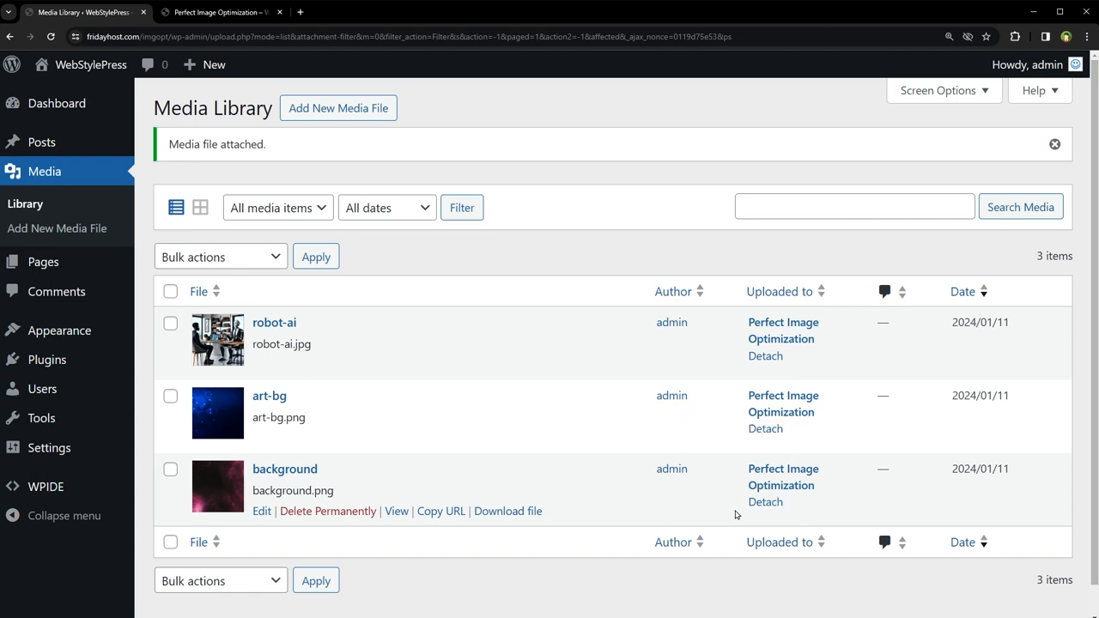
mouse_move(735, 515)
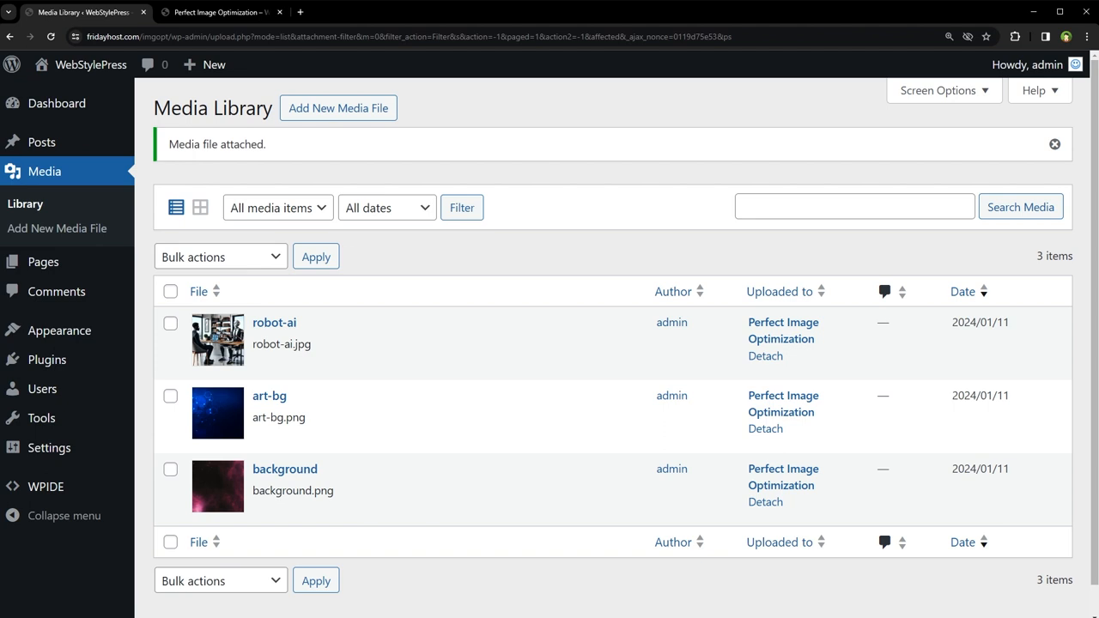
mouse_move(326, 99)
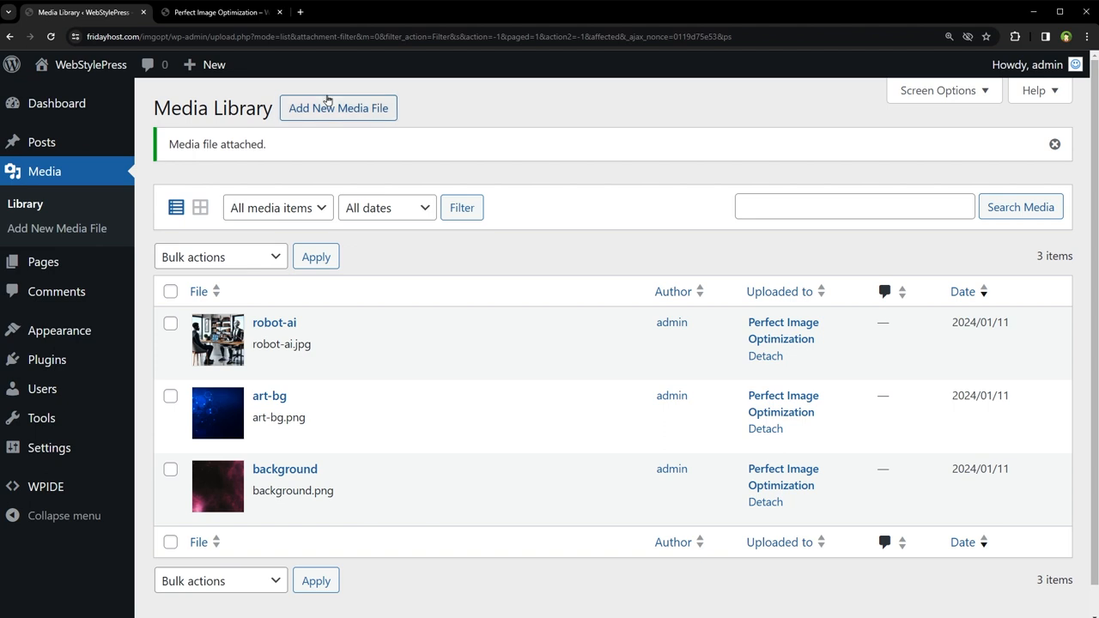
Step: Upload 1.png as a new media file, bringing the library to four items
left_click(336, 107)
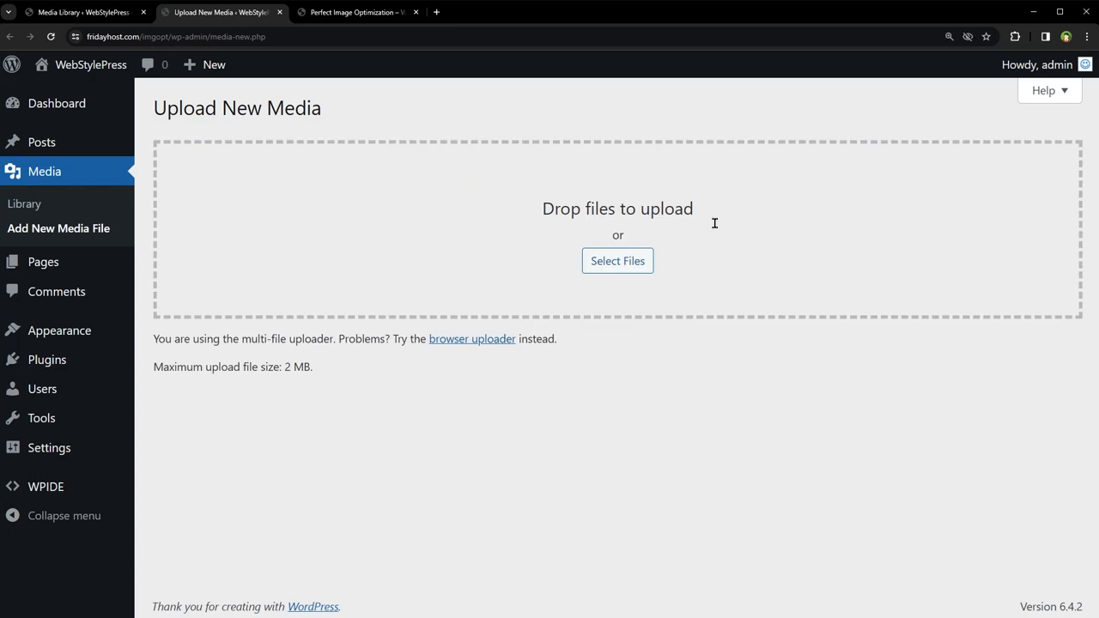
left_click(619, 261)
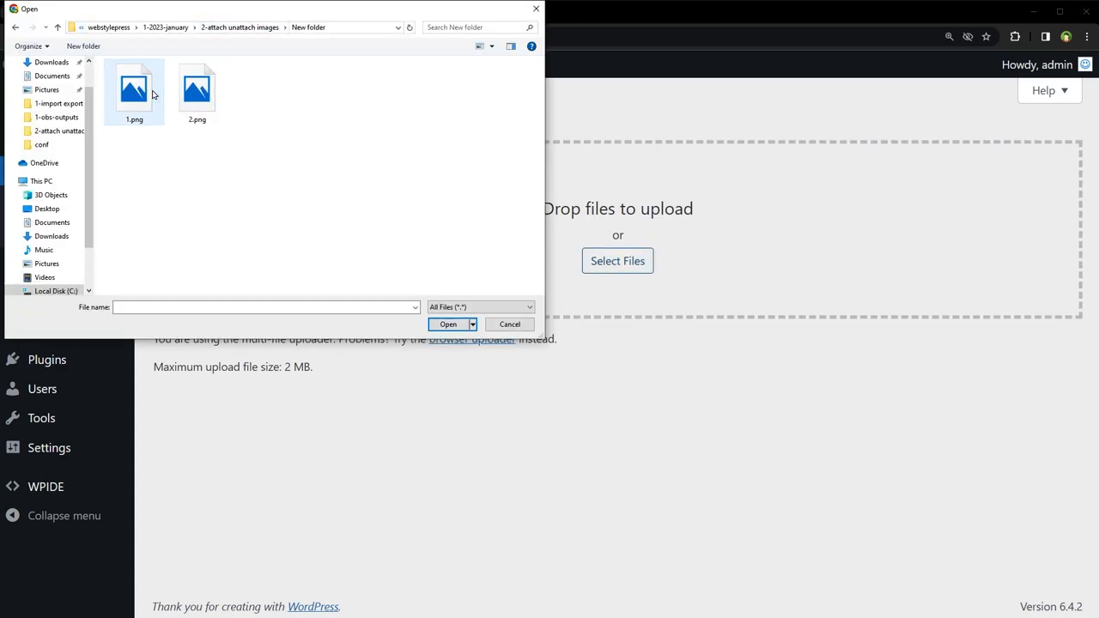
left_click(446, 322)
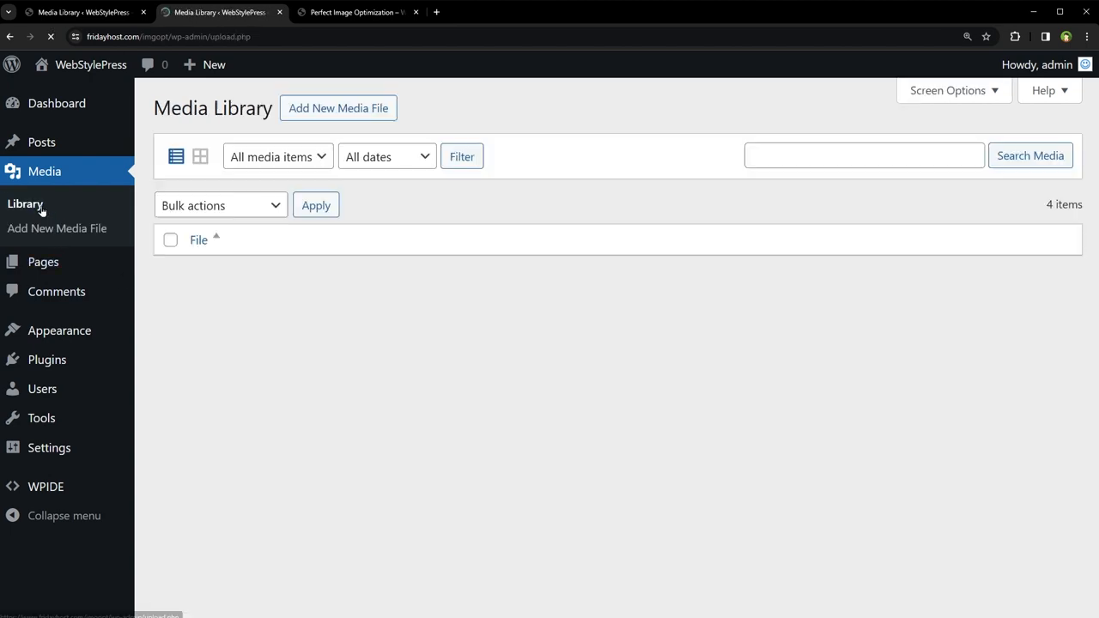
Step: Insert the 1.png donut logo from the Media Library below the robot picture and update the post
left_click(352, 12)
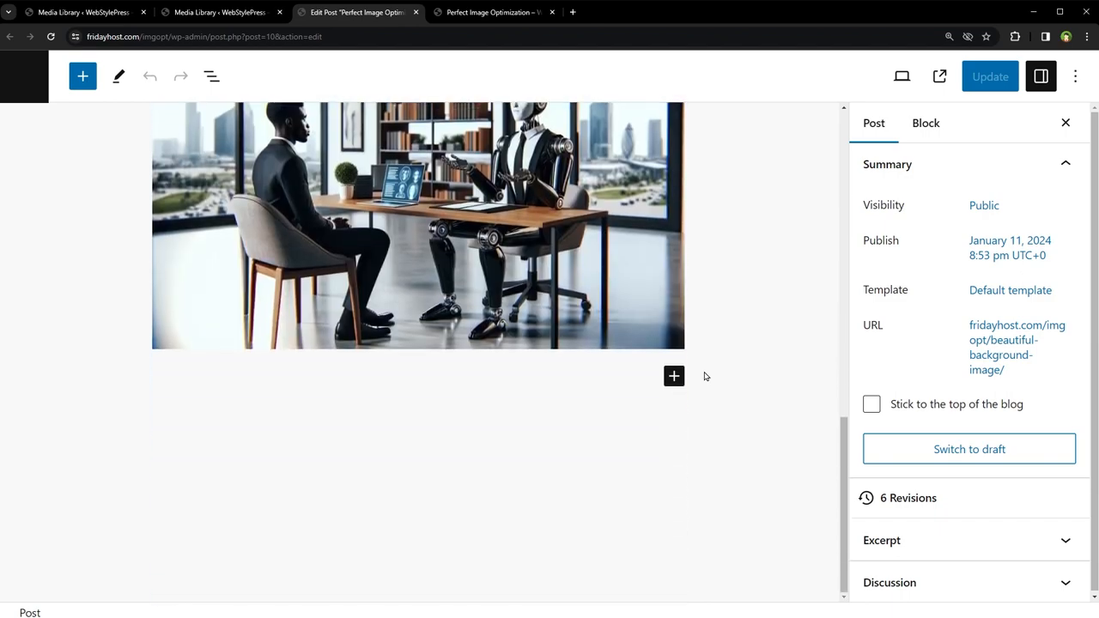
left_click(674, 376)
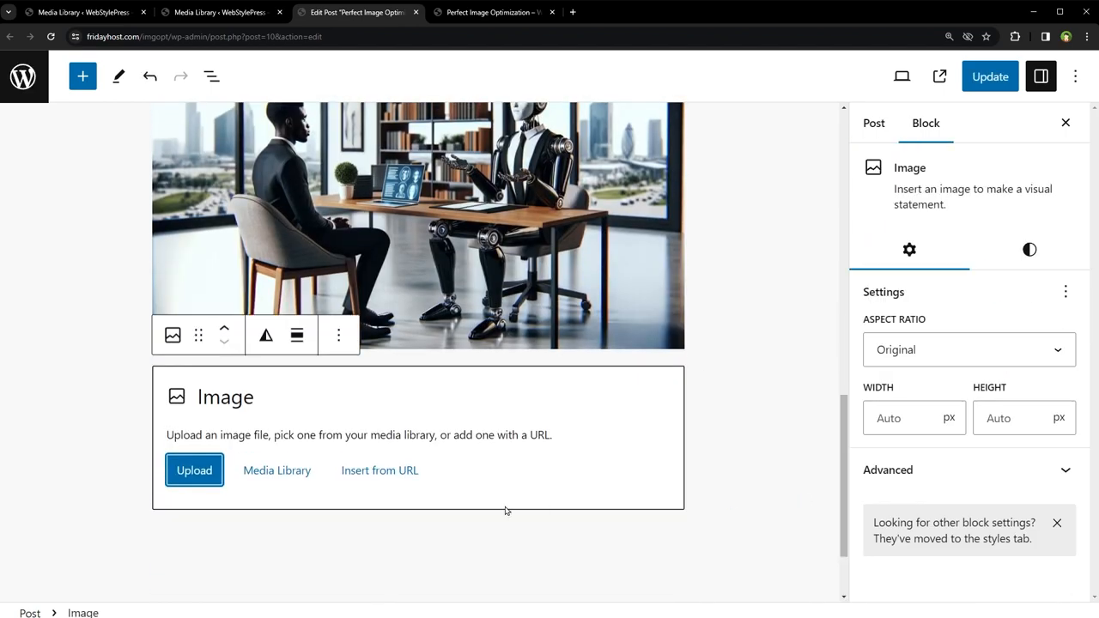
left_click(277, 471)
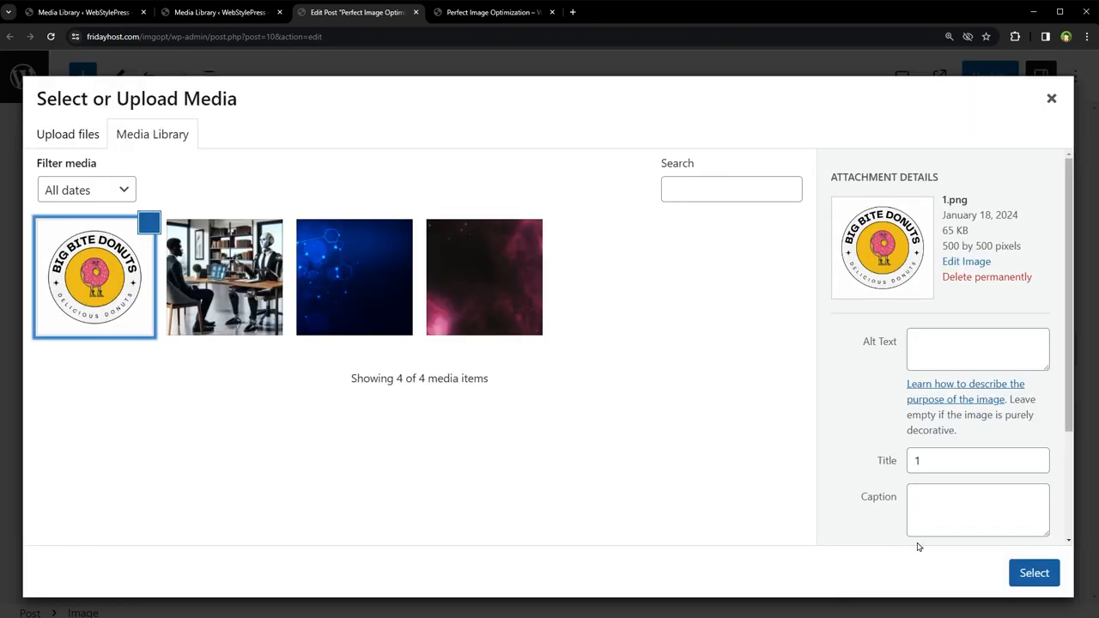
left_click(1034, 574)
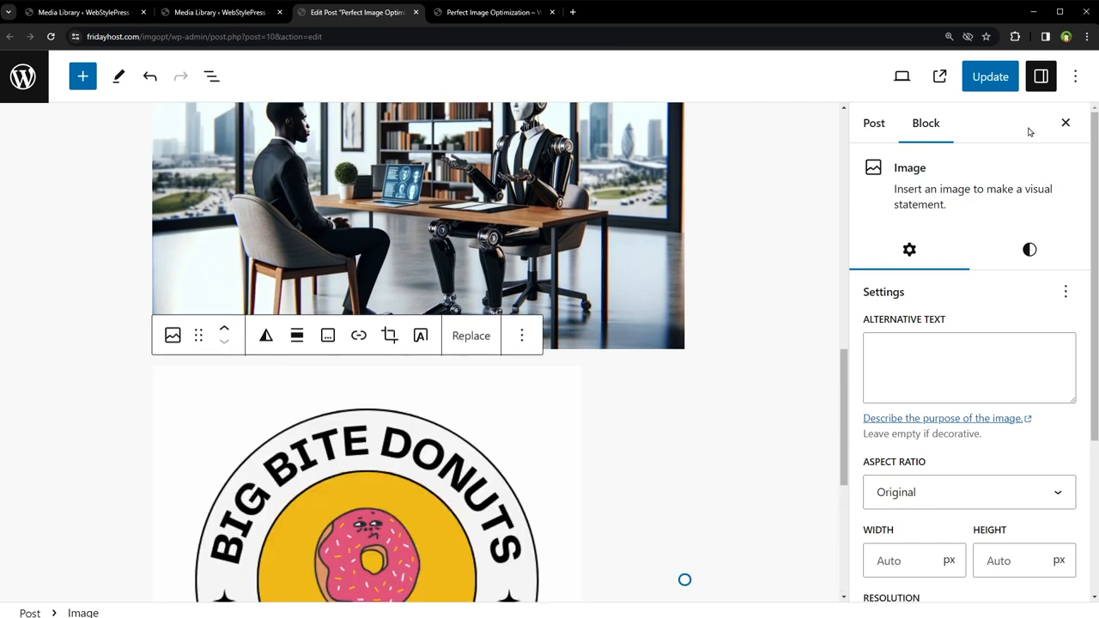
left_click(492, 12)
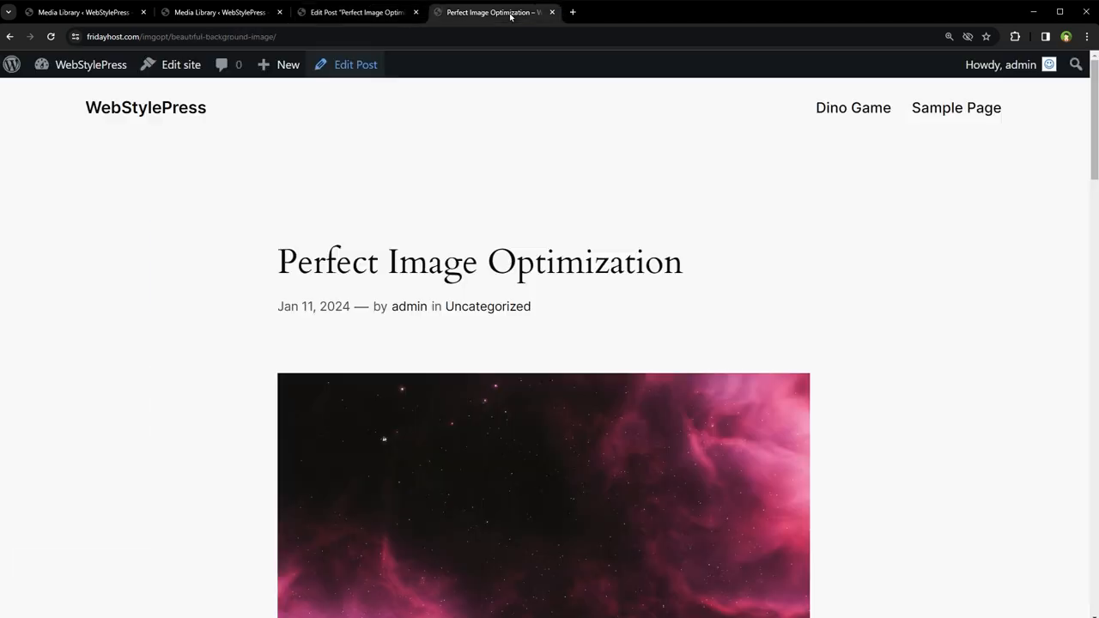
mouse_move(806, 244)
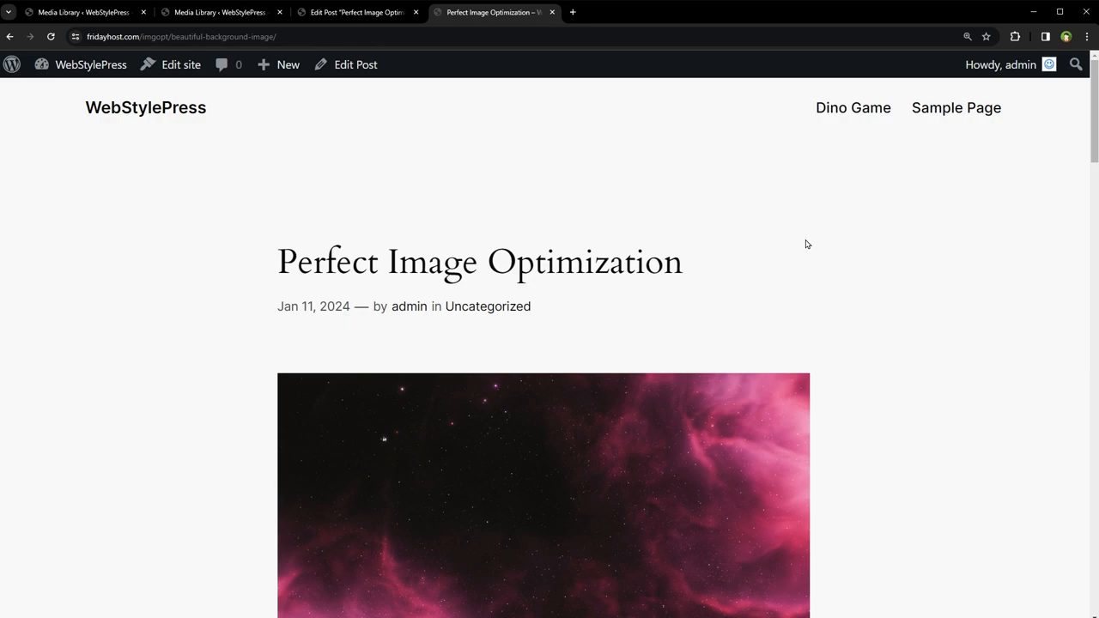
Step: Check the donut logo on the live post, then return to the Media Library listing
scroll("down", 3)
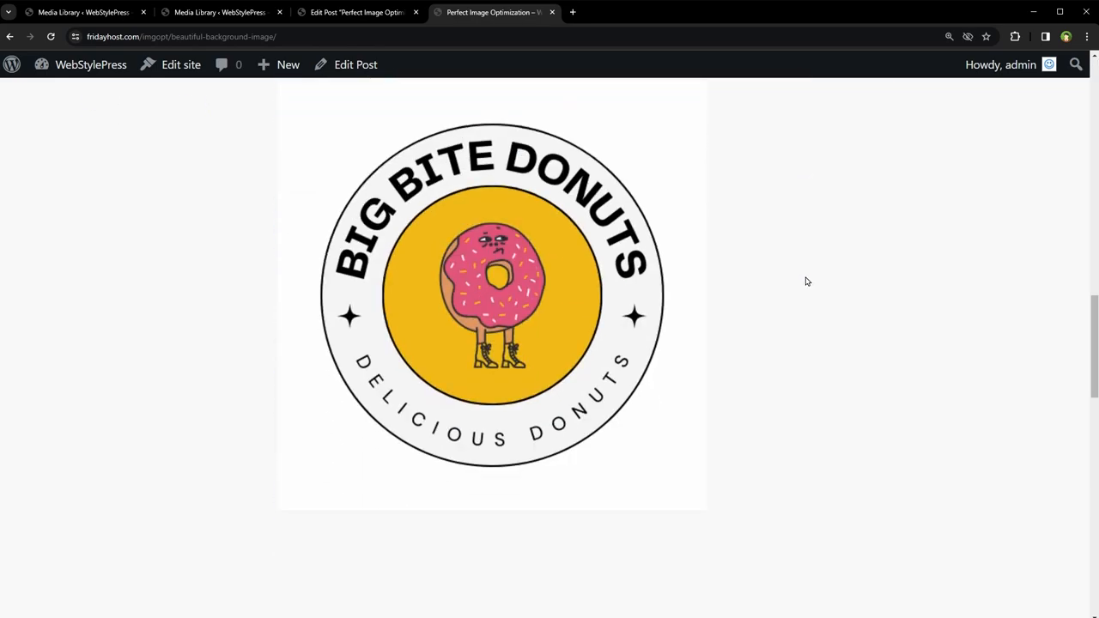
left_click(220, 12)
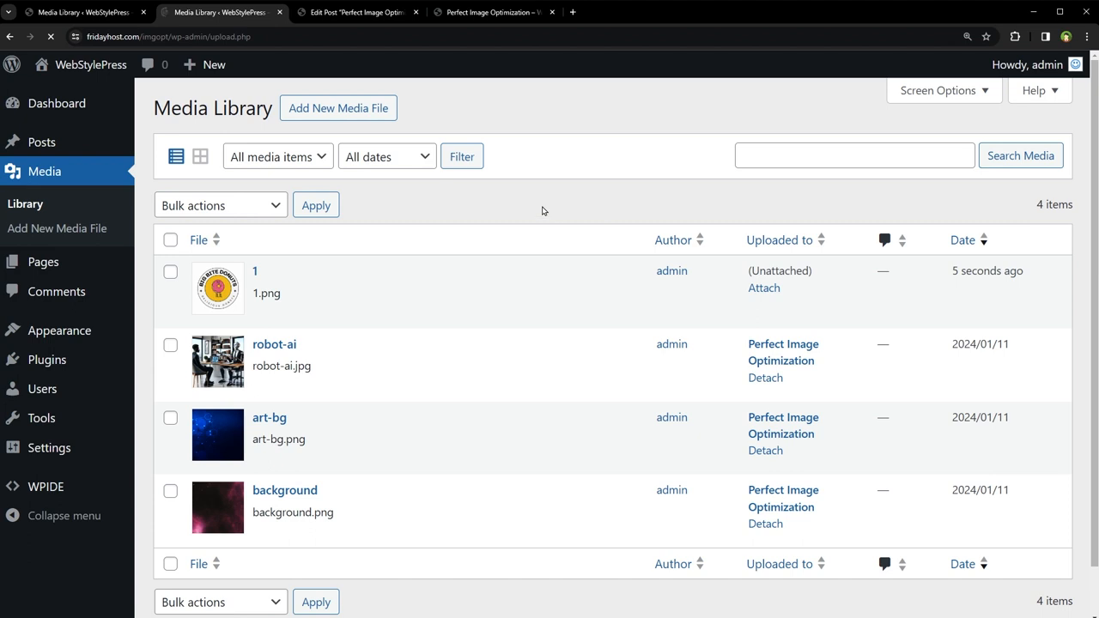
mouse_move(266, 283)
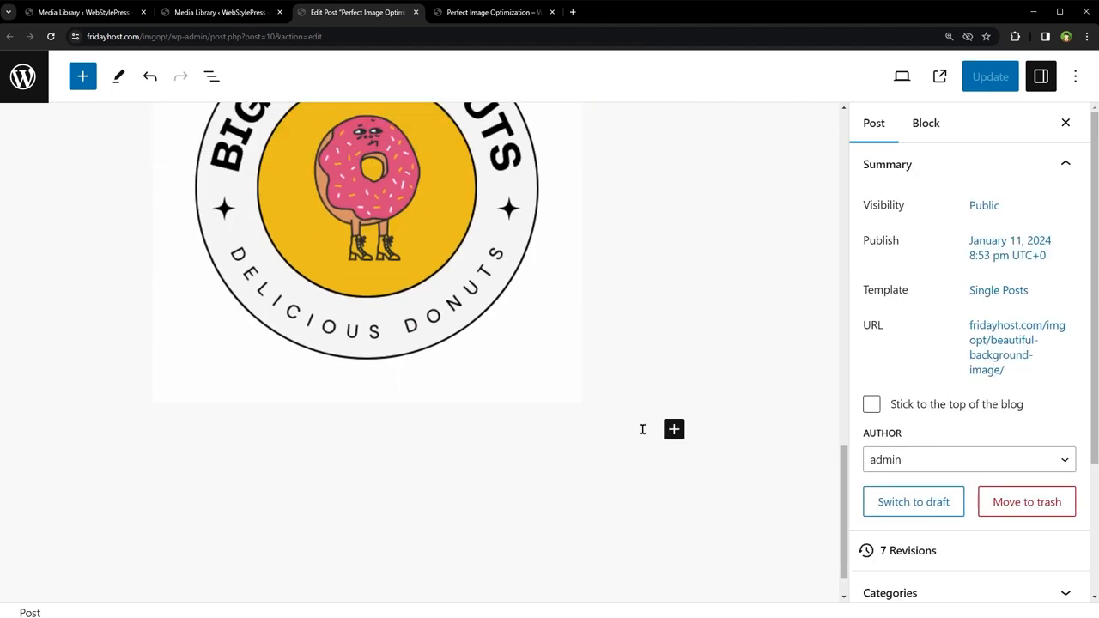
Step: Insert the 2.png Risoles logo in a new image block after the donut logo and update the post
left_click(674, 430)
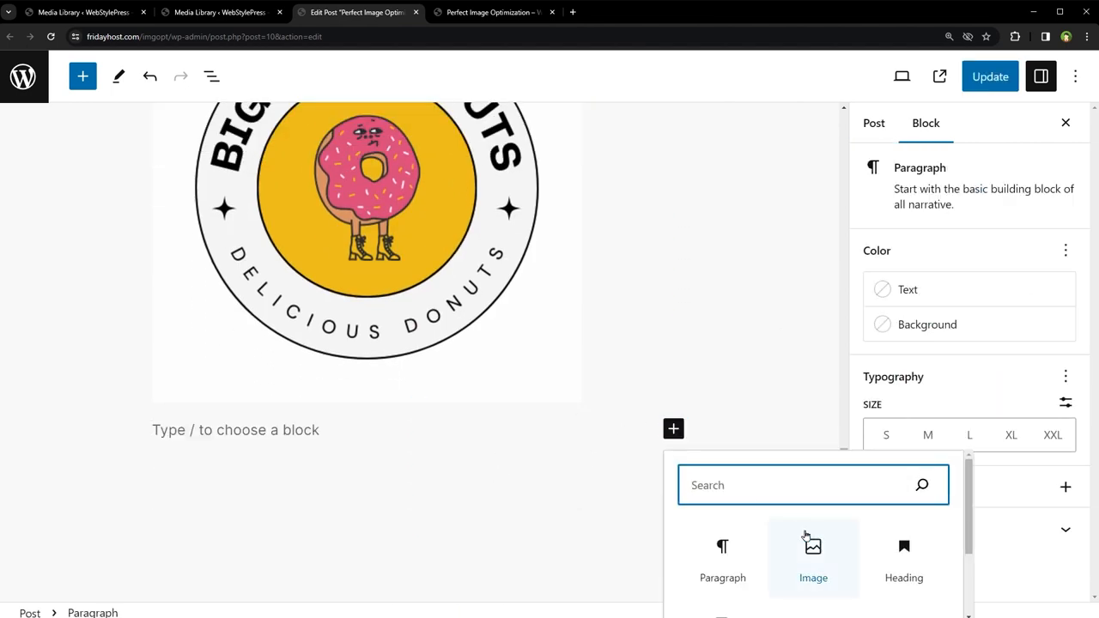
left_click(814, 559)
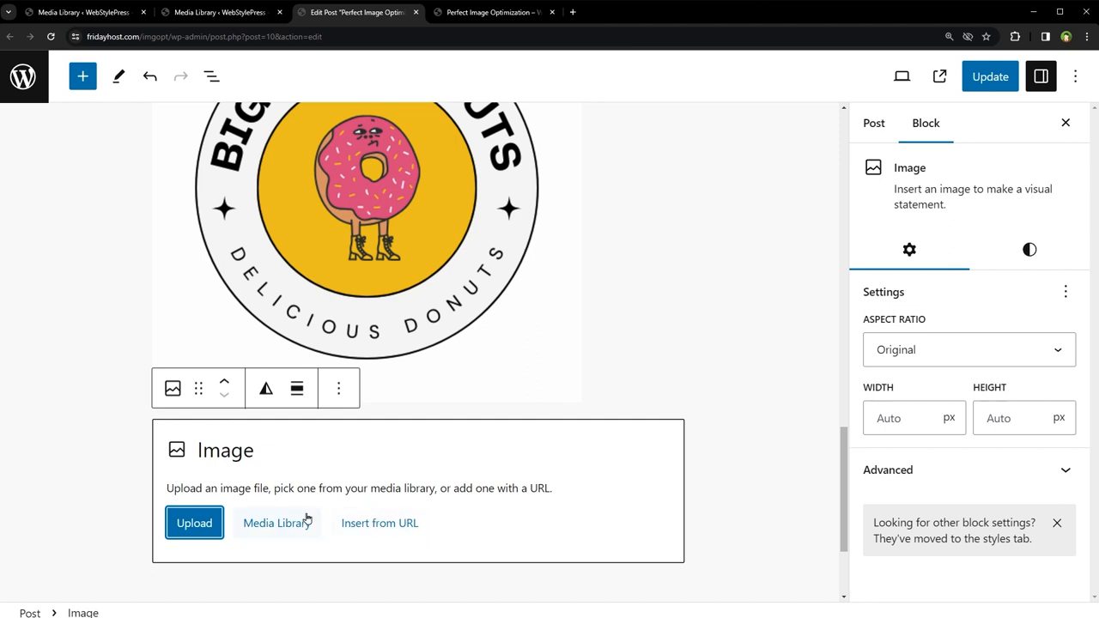
left_click(276, 522)
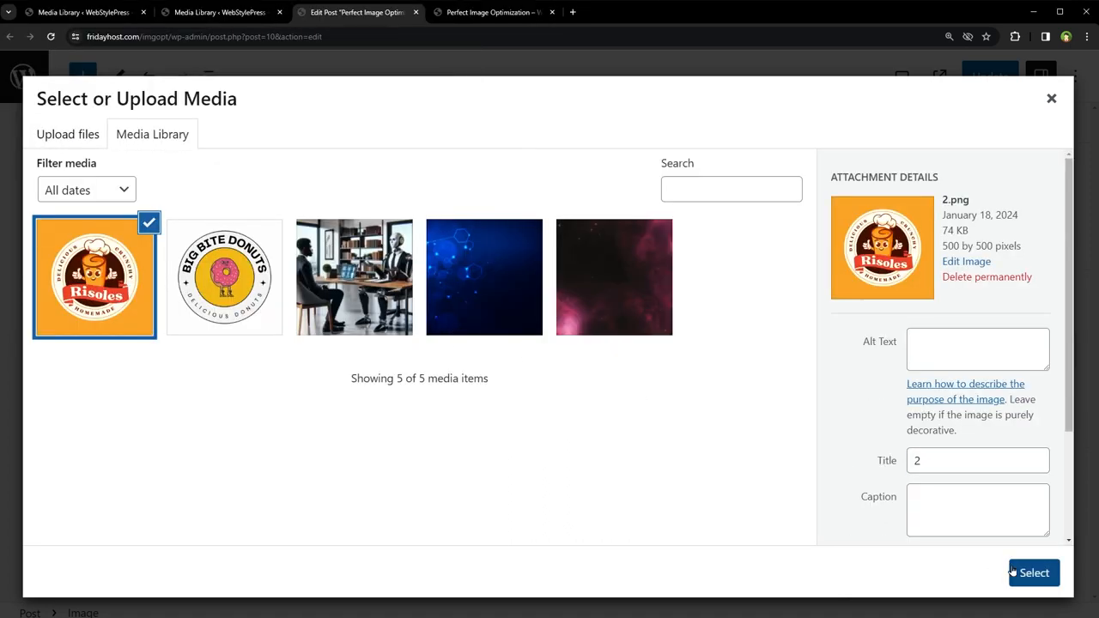
left_click(1034, 574)
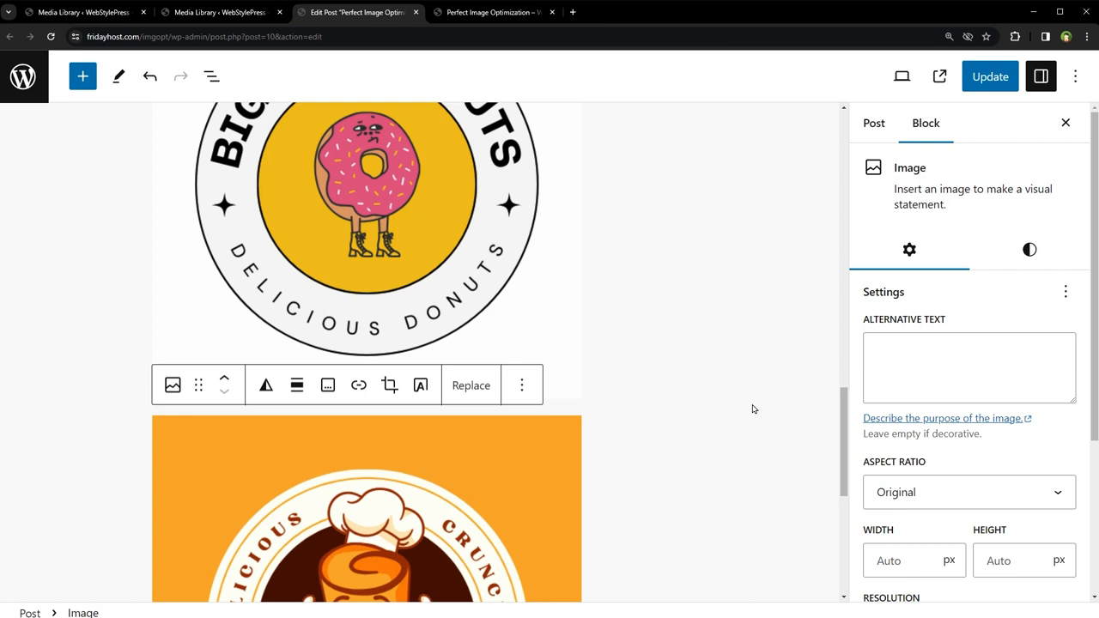
left_click(990, 76)
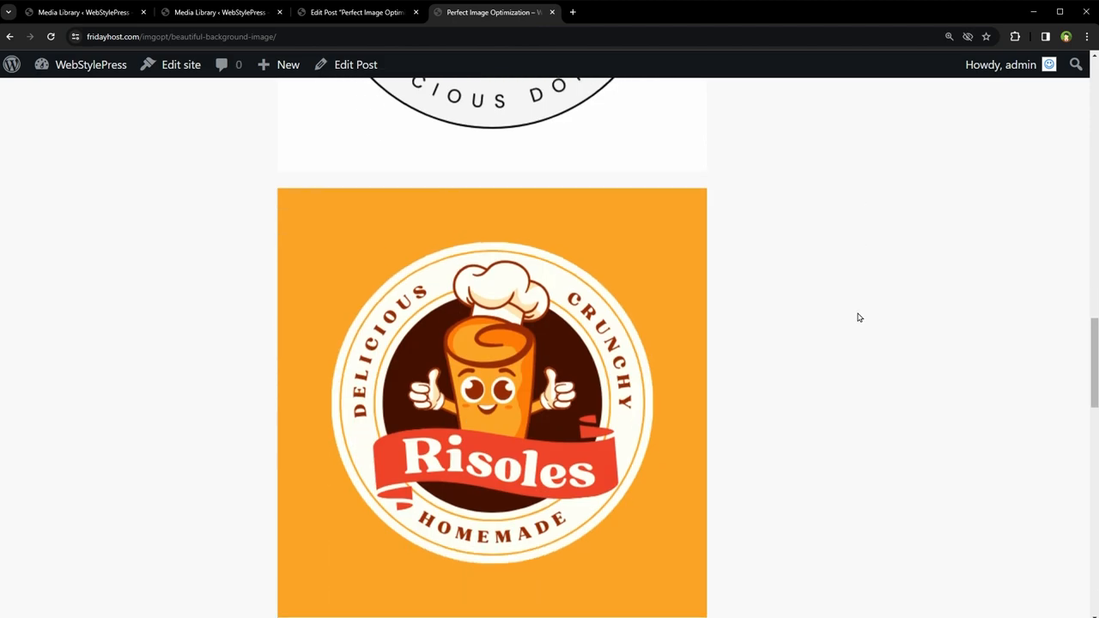
left_click(358, 12)
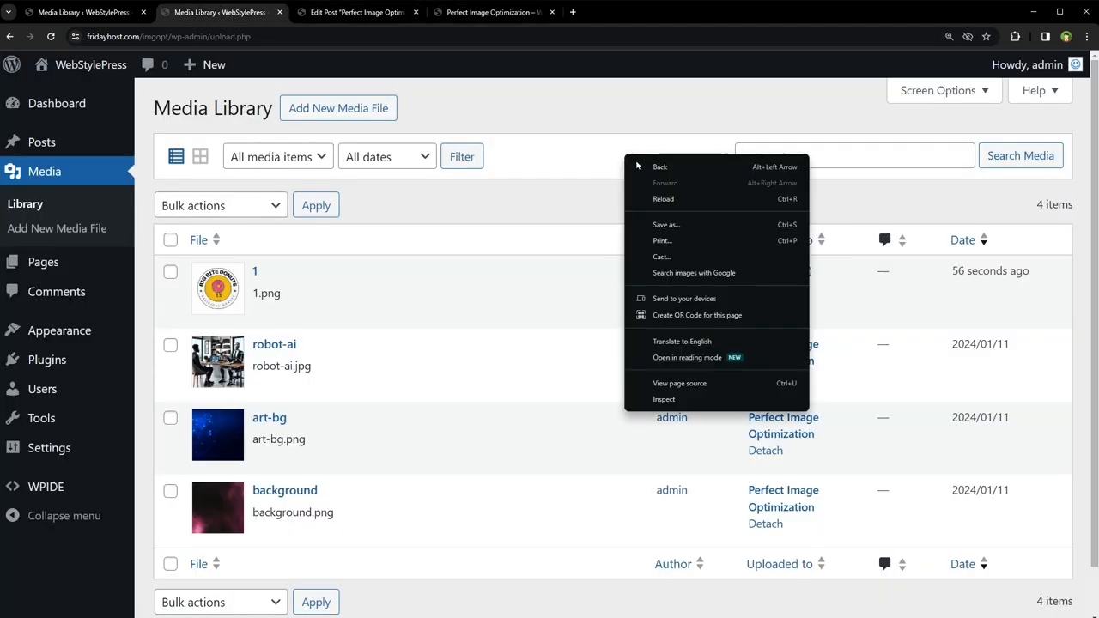
Step: Reload the Media Library so it lists five items with 2.png attached and 1.png unattached
left_click(660, 199)
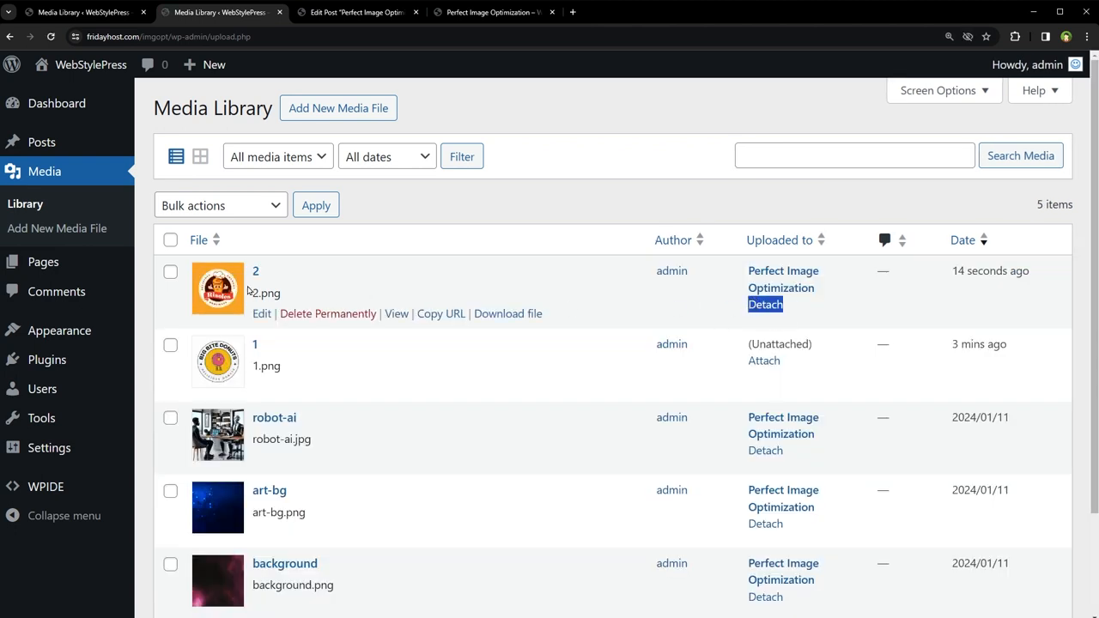
mouse_move(357, 376)
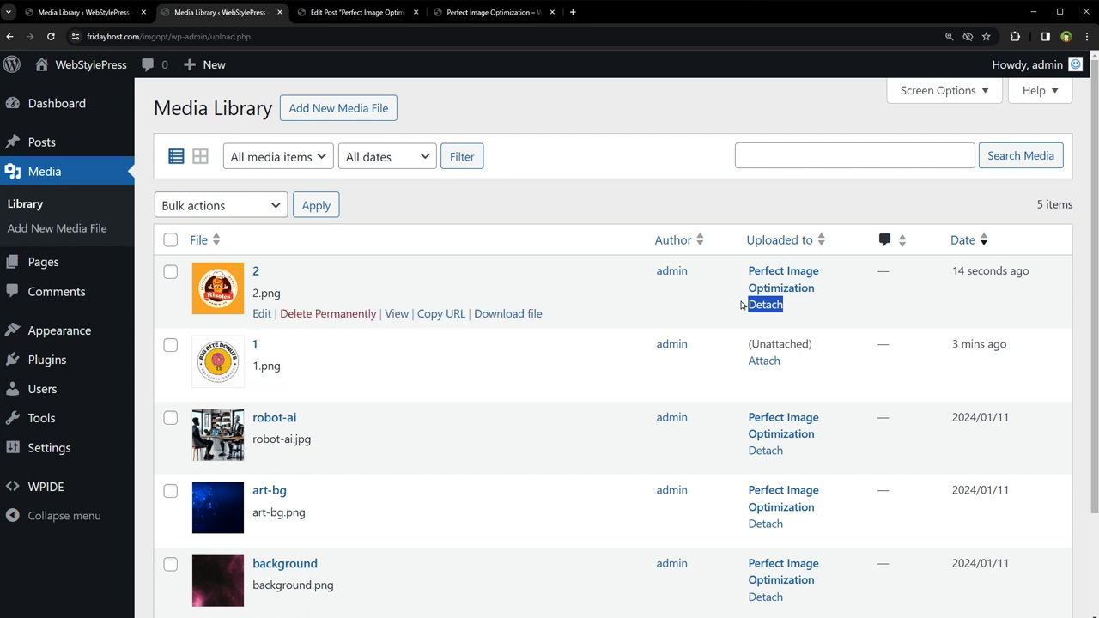
mouse_move(646, 213)
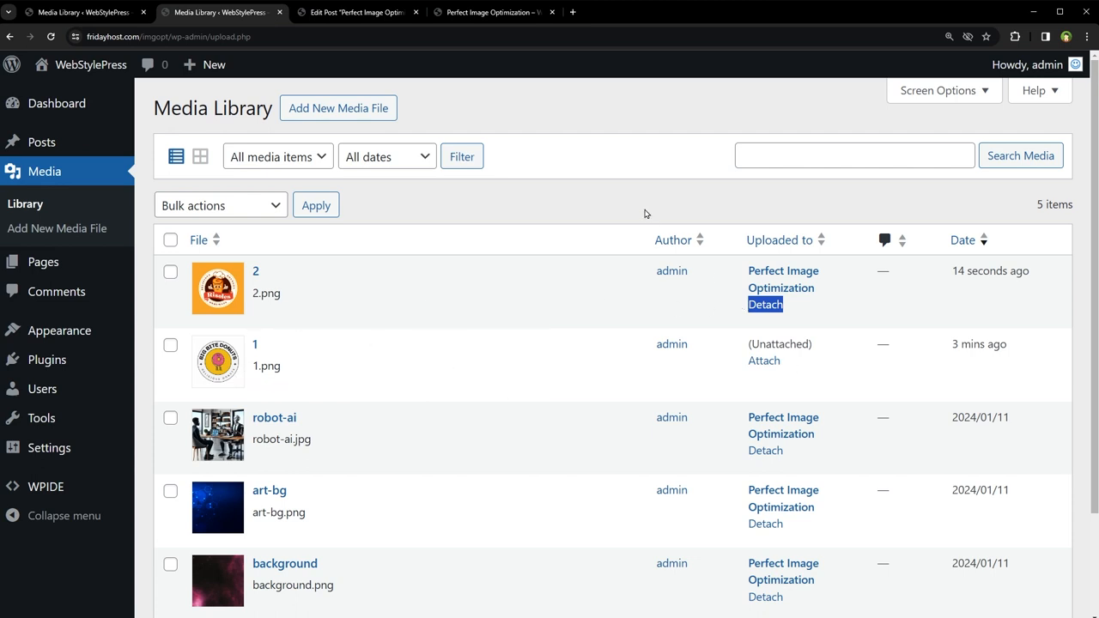